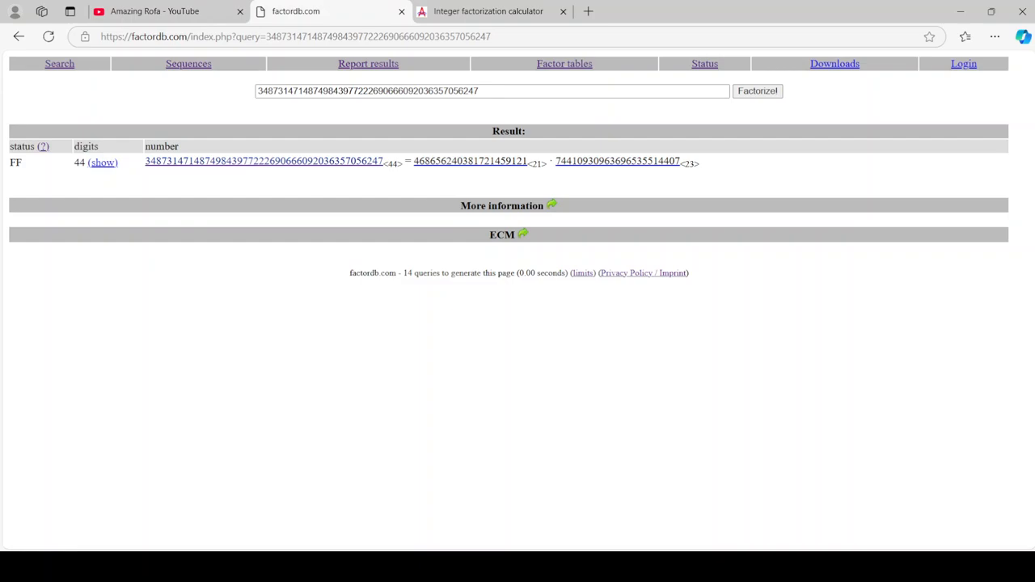
Step: Factor the 53-digit composite ending 118277 in Alpertron and report its 25- and 28-digit factors
{"action": "left_click", "coordinate": [704, 63]}
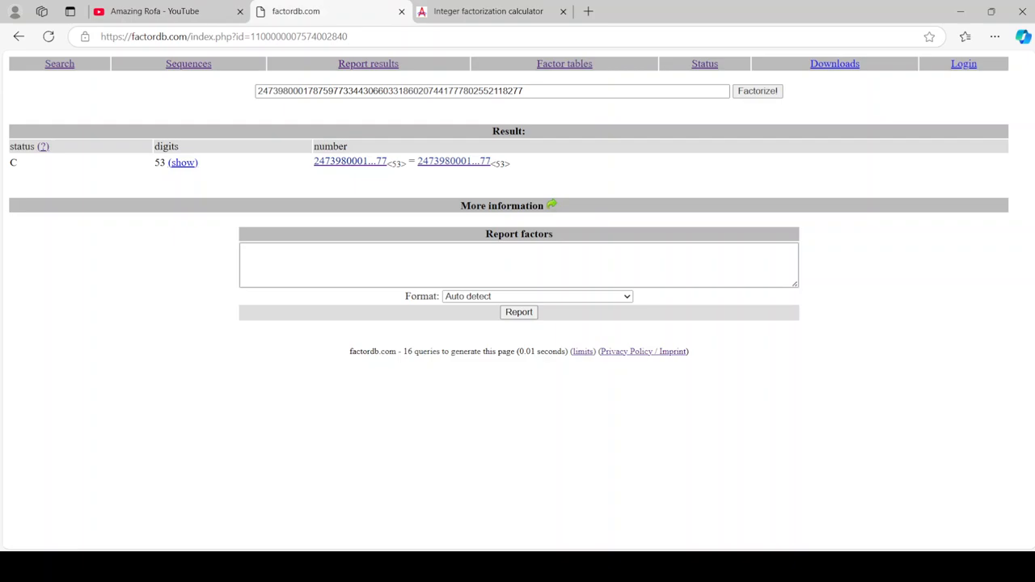
{"action": "left_click", "coordinate": [487, 11]}
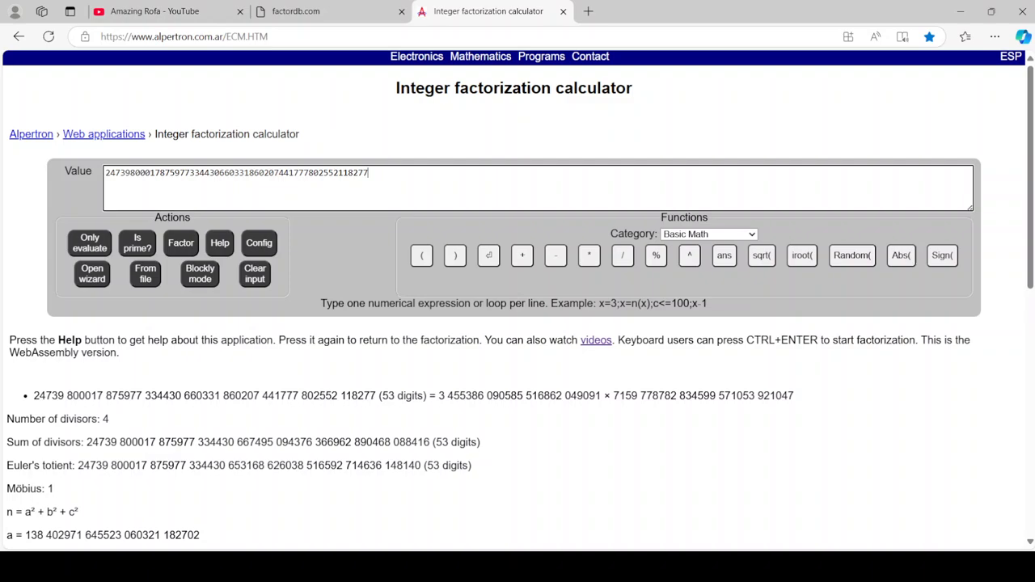
{"action": "left_click_drag", "start_coordinate": [439, 395], "coordinate": [794, 395]}
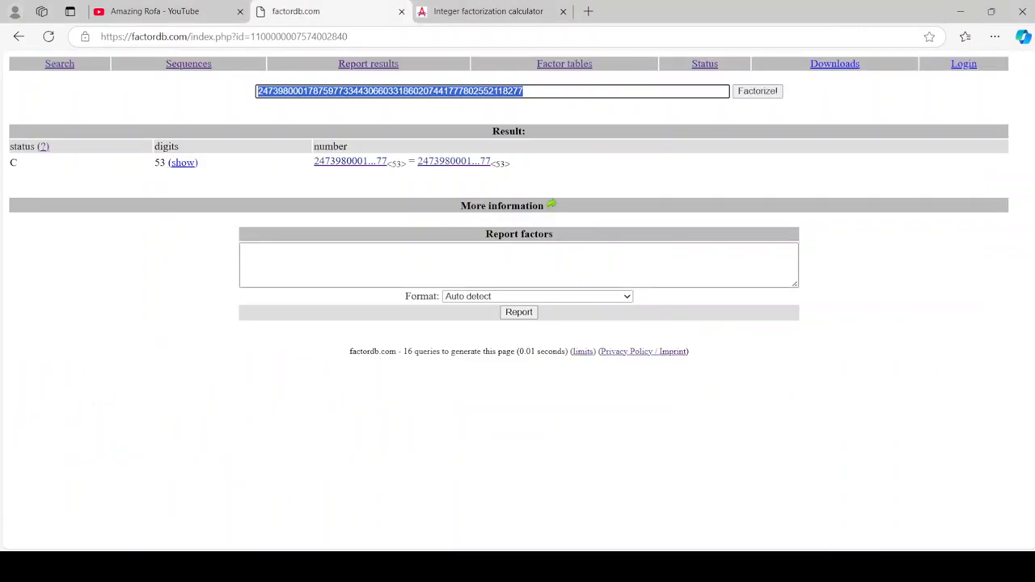
{"action": "left_click", "coordinate": [756, 90]}
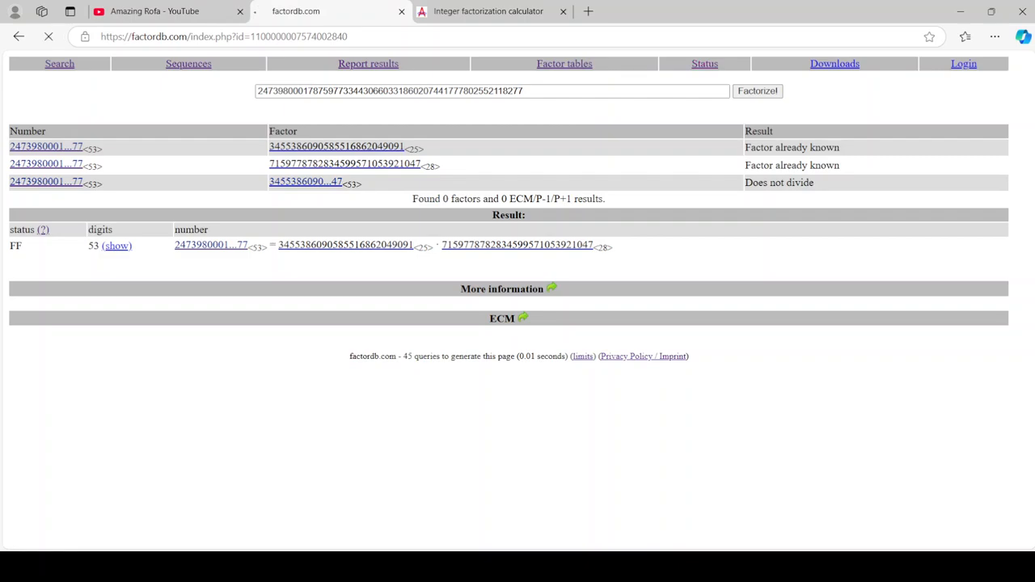
{"action": "left_click", "coordinate": [697, 64]}
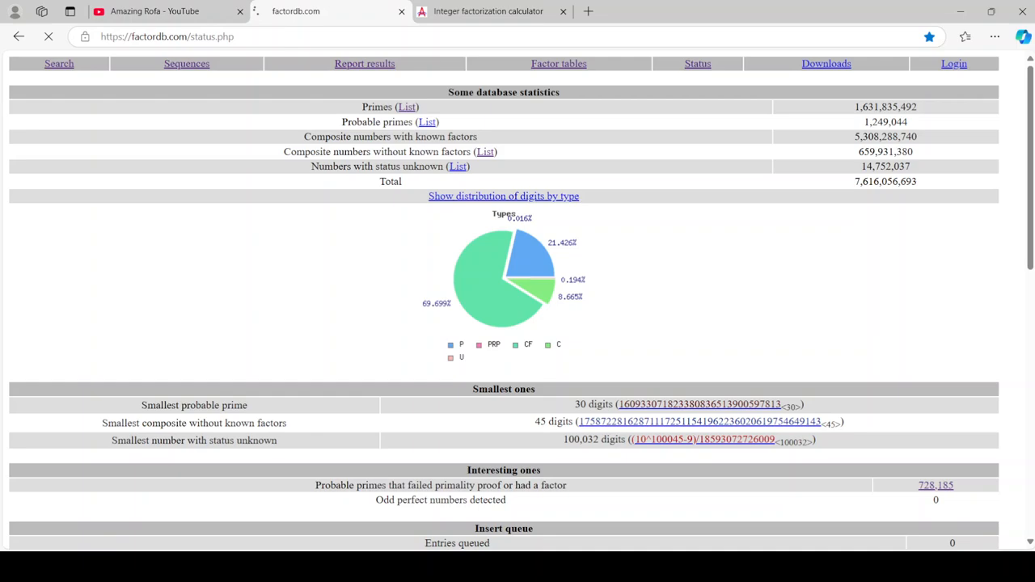
{"action": "left_click", "coordinate": [700, 421]}
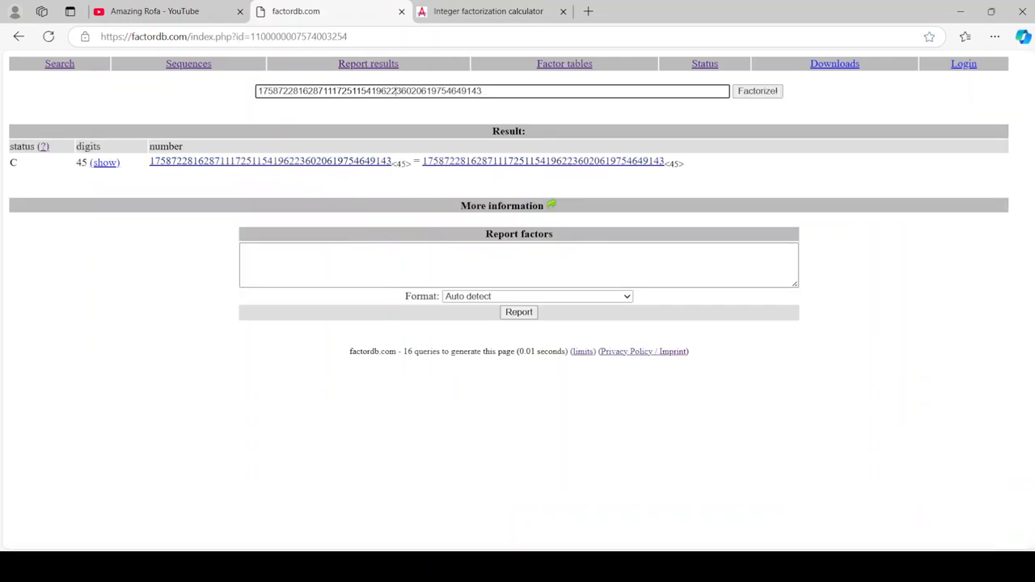
{"action": "left_click", "coordinate": [488, 11]}
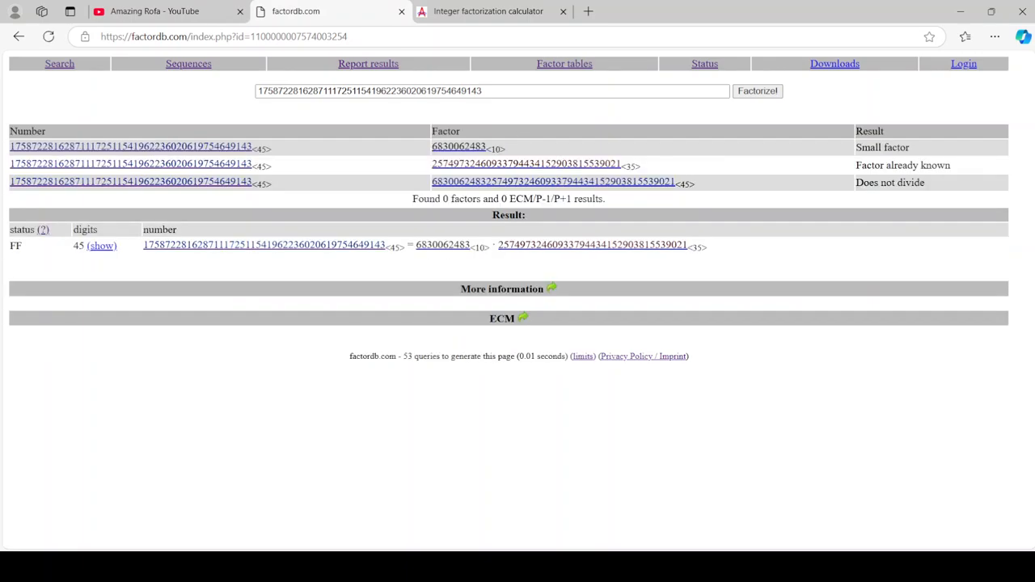
{"action": "left_click", "coordinate": [704, 63]}
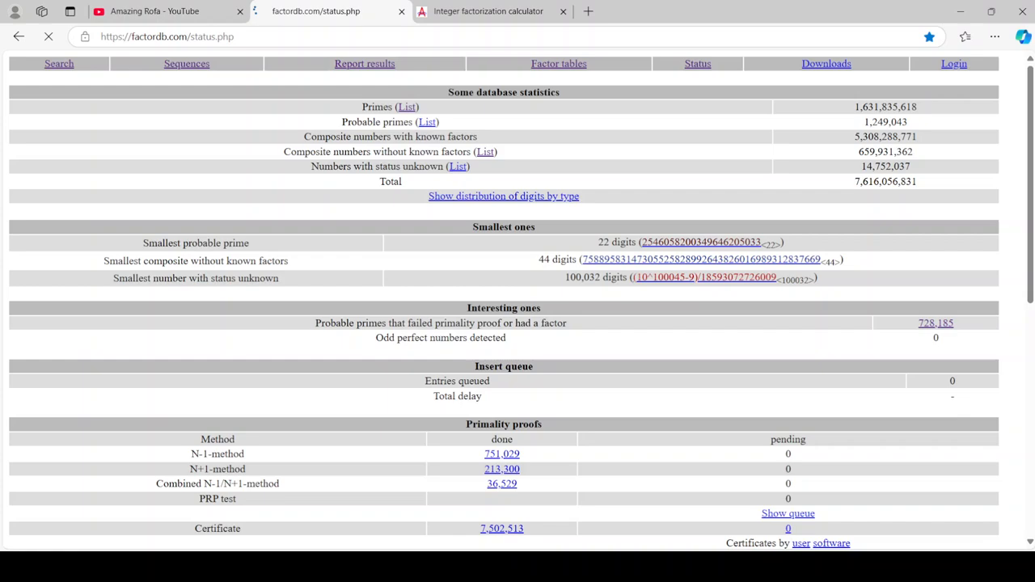
{"action": "left_click", "coordinate": [700, 259]}
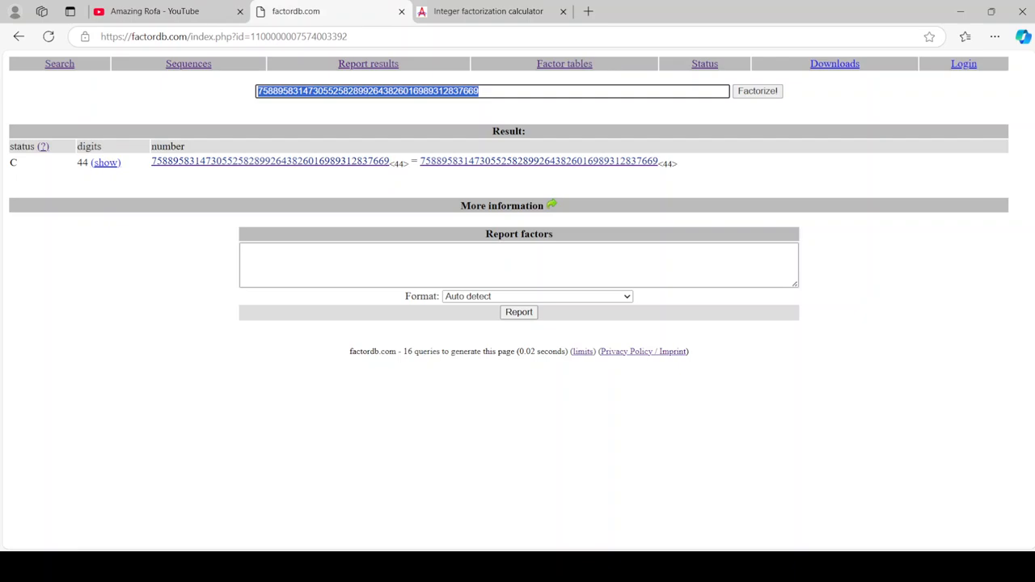
{"action": "left_click", "coordinate": [487, 12]}
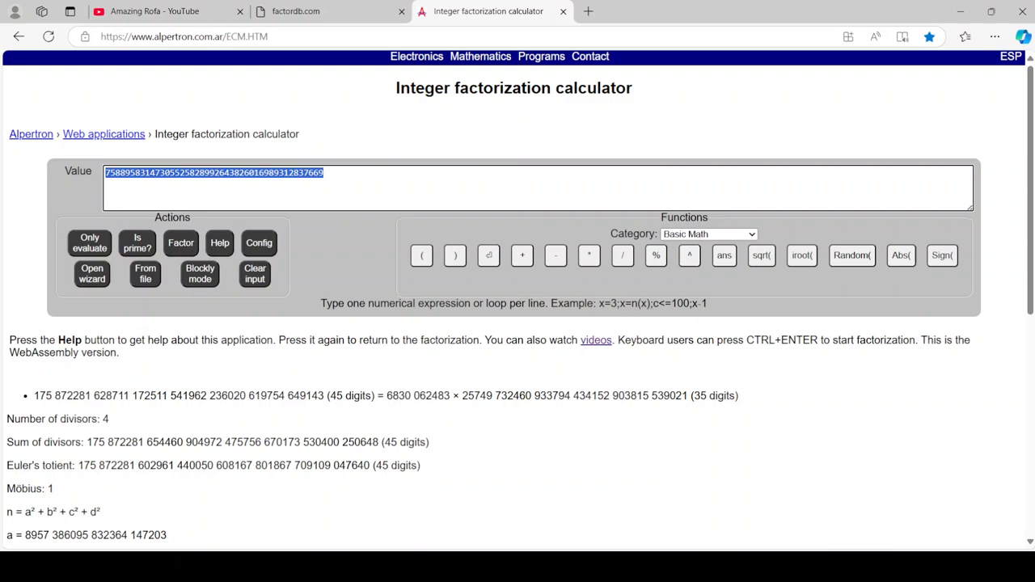
{"action": "left_click", "coordinate": [180, 243]}
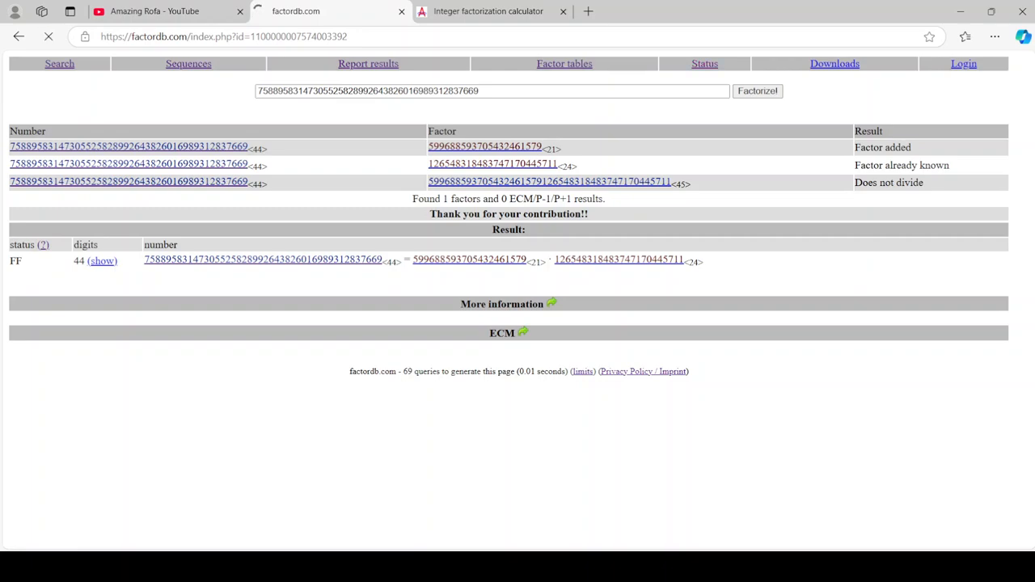
{"action": "left_click", "coordinate": [704, 63]}
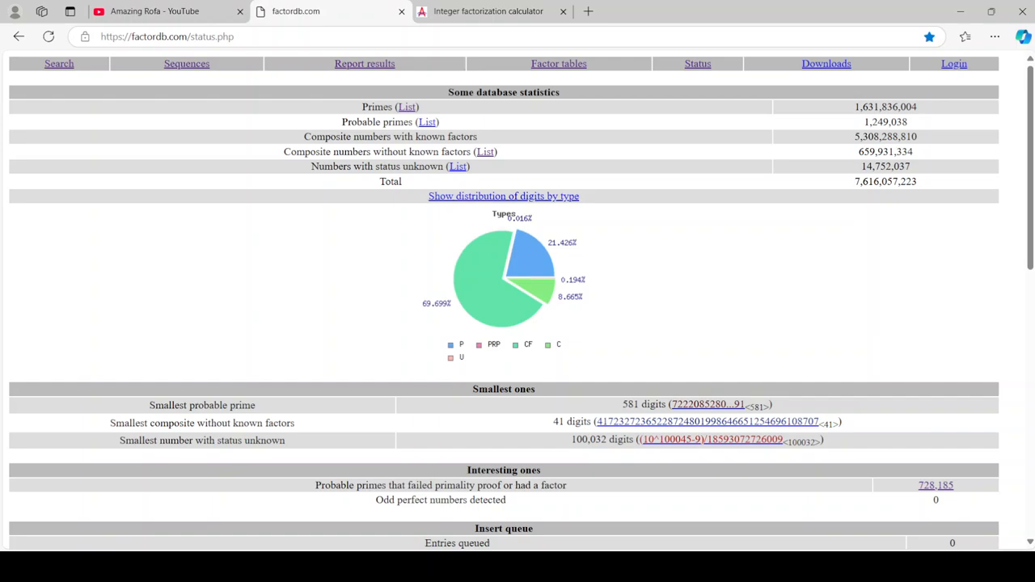
{"action": "left_click", "coordinate": [707, 422]}
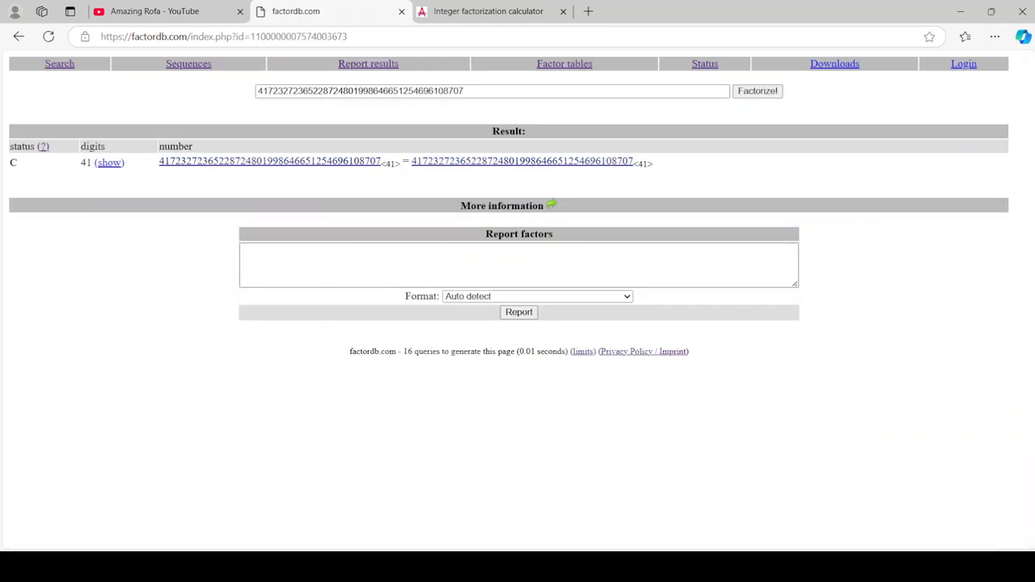
{"action": "left_click", "coordinate": [487, 11]}
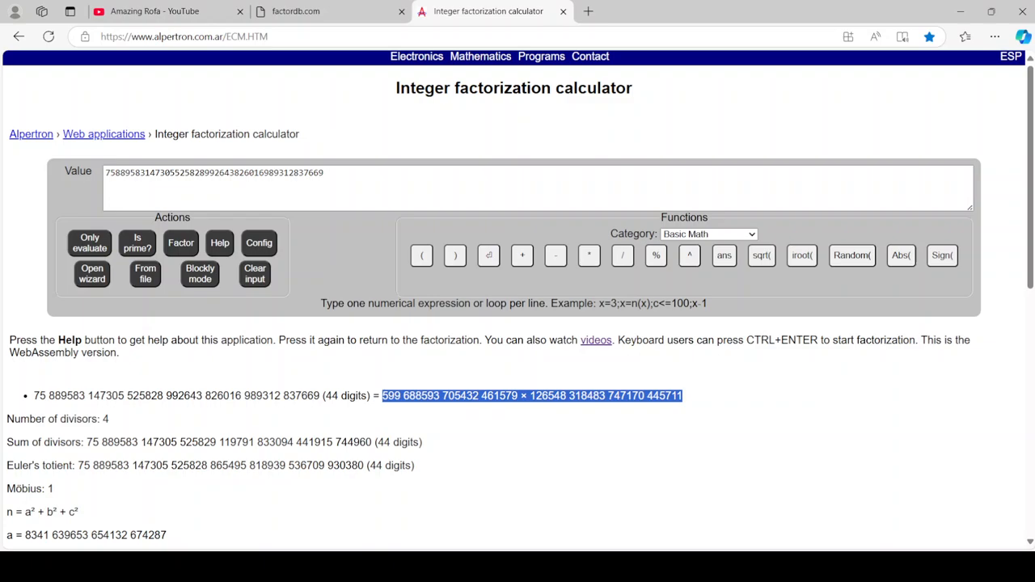
{"action": "scroll", "scroll_direction": "down", "scroll_amount": 3}
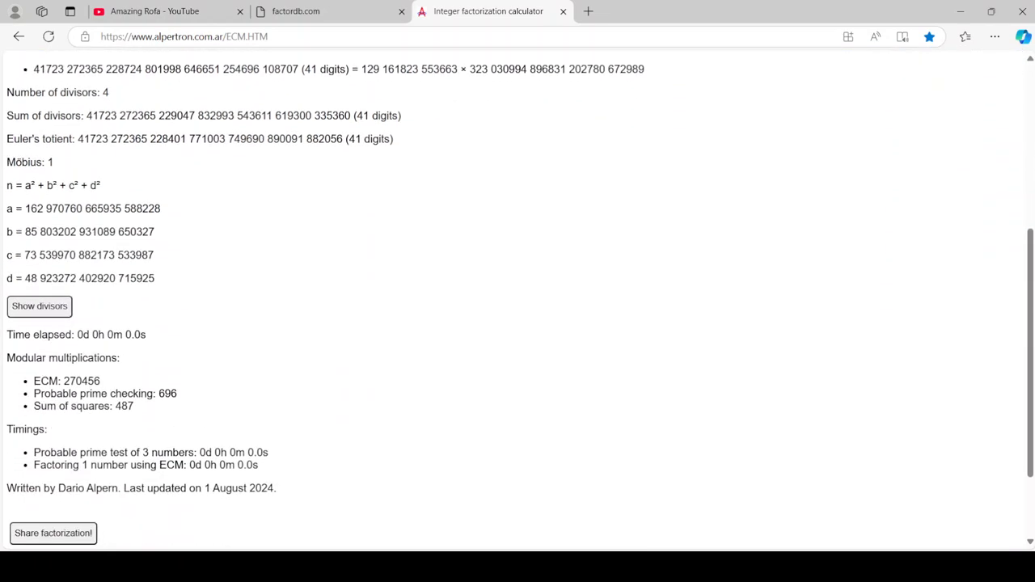
{"action": "left_click_drag", "start_coordinate": [361, 69], "coordinate": [644, 69]}
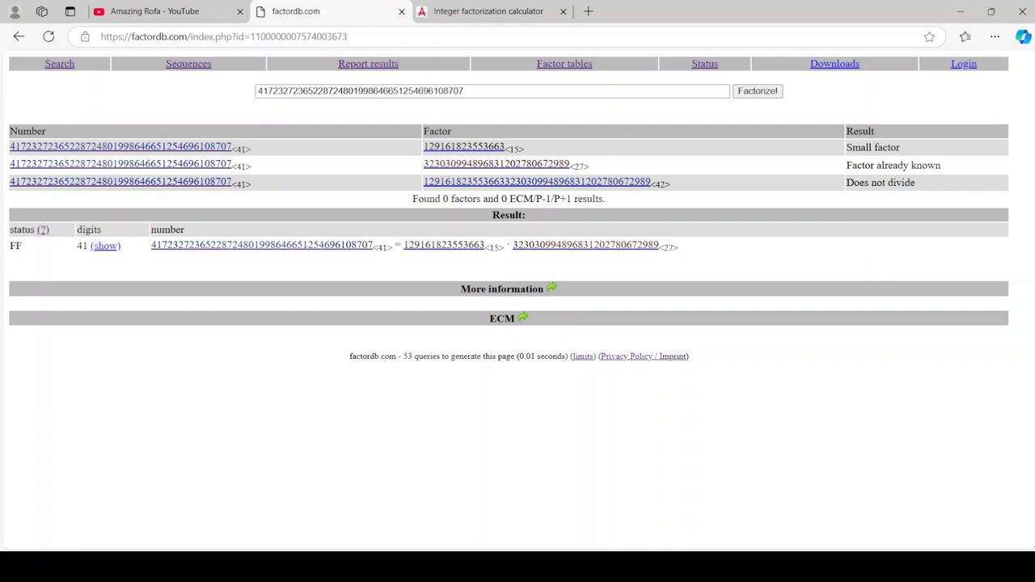
{"action": "left_click", "coordinate": [704, 63]}
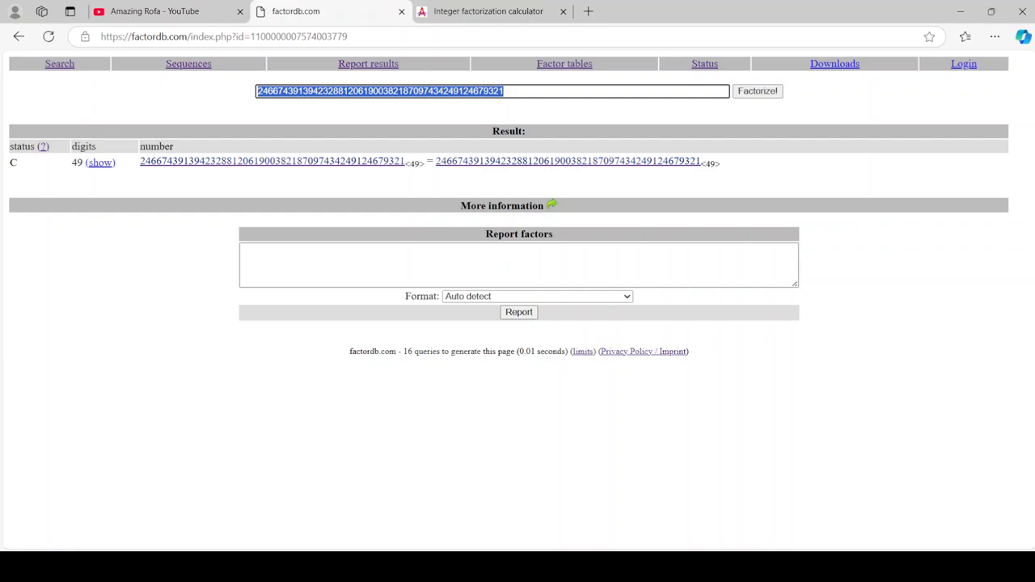
{"action": "left_click", "coordinate": [487, 11]}
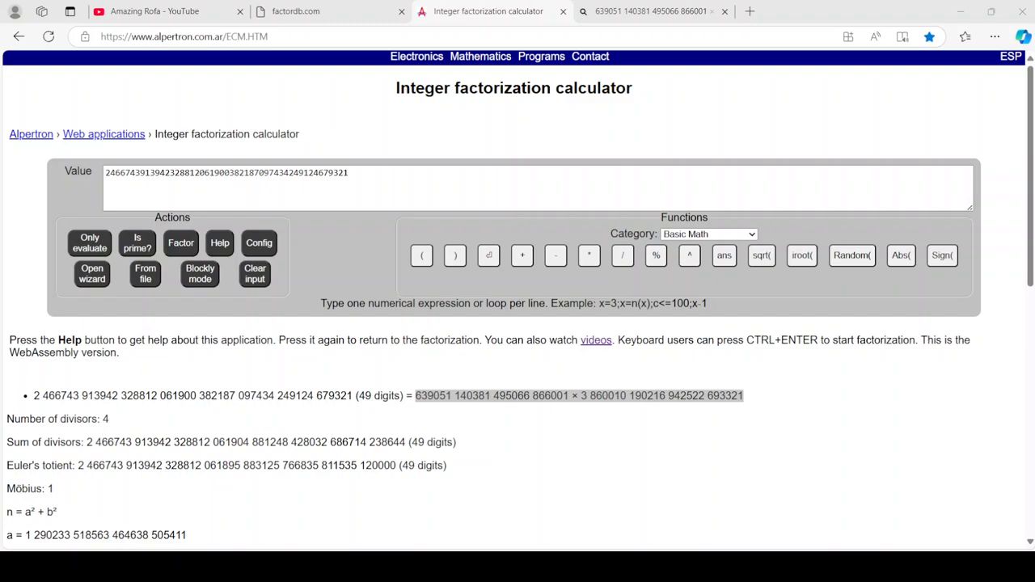
{"action": "left_click", "coordinate": [323, 12]}
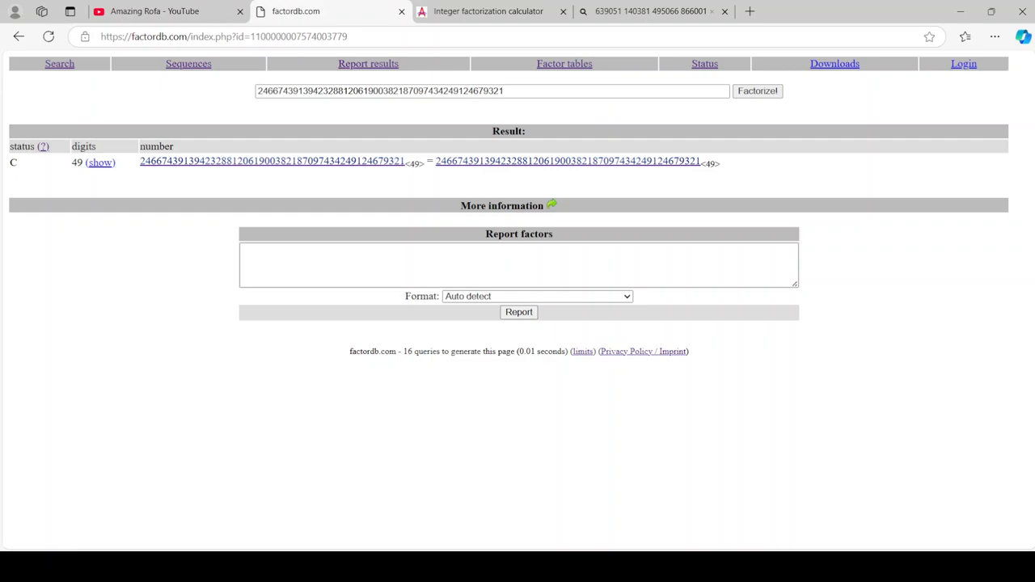
{"action": "left_click", "coordinate": [518, 312]}
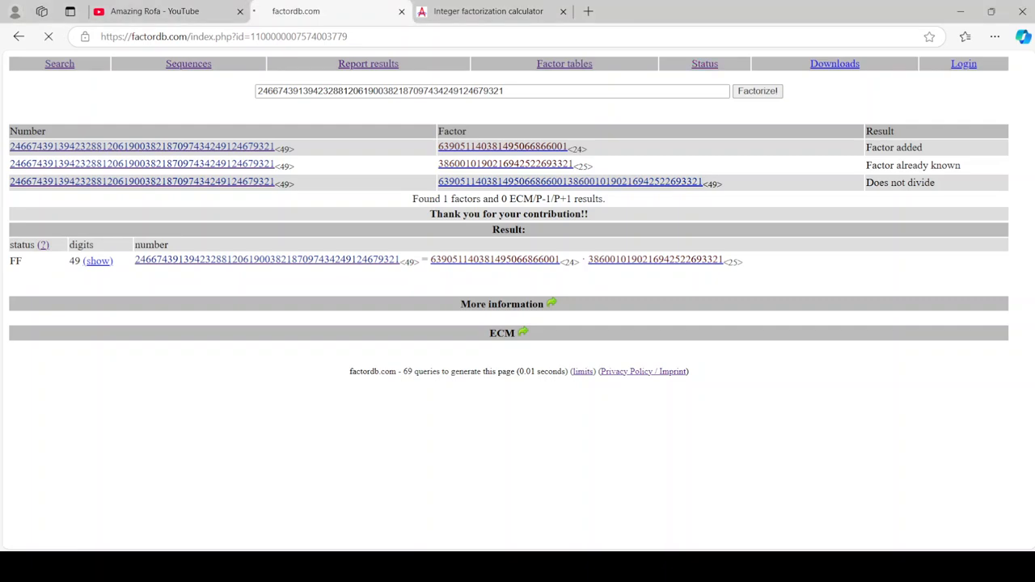
{"action": "left_click", "coordinate": [704, 63]}
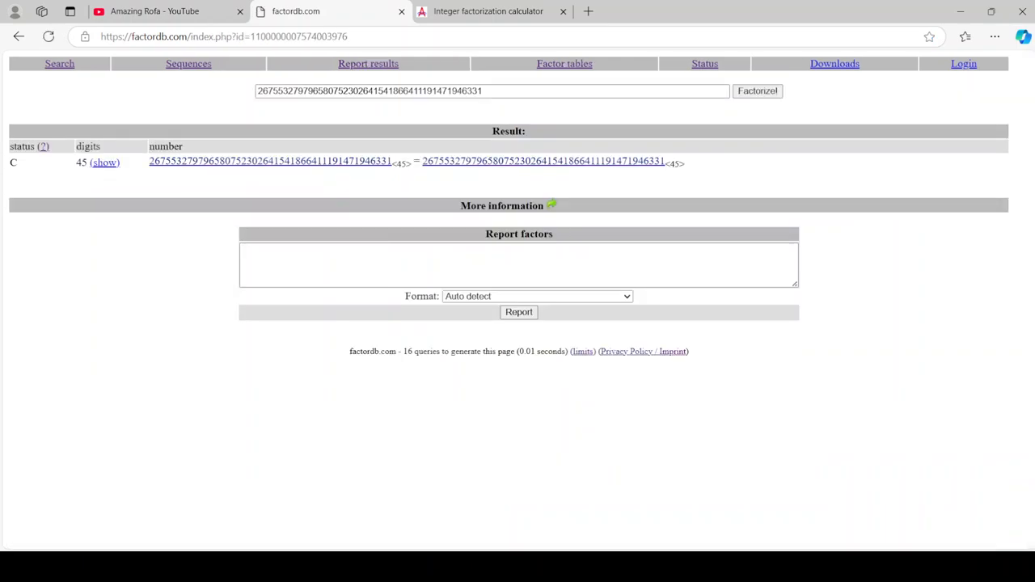
{"action": "left_click", "coordinate": [488, 10]}
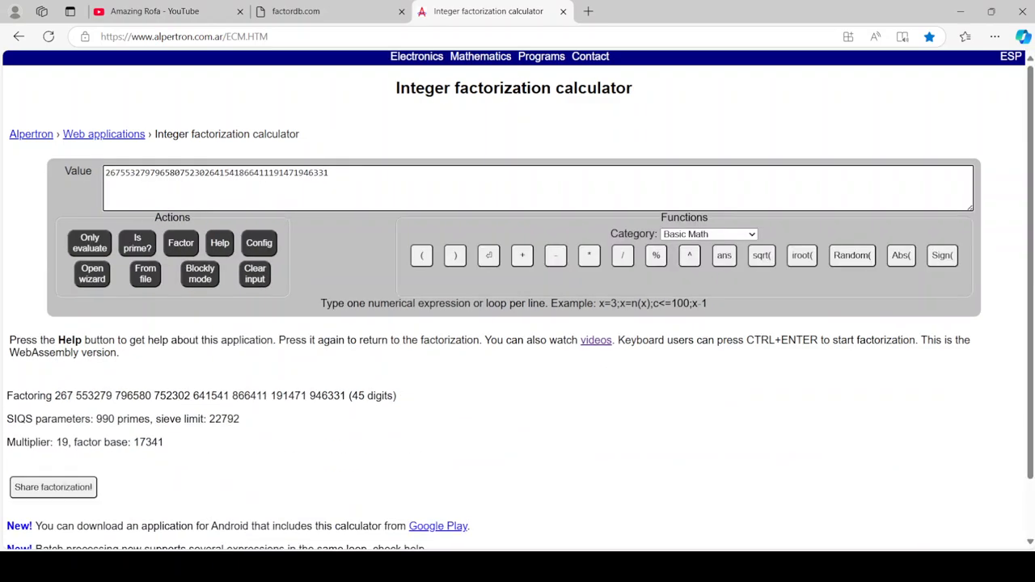
{"action": "left_click", "coordinate": [180, 243]}
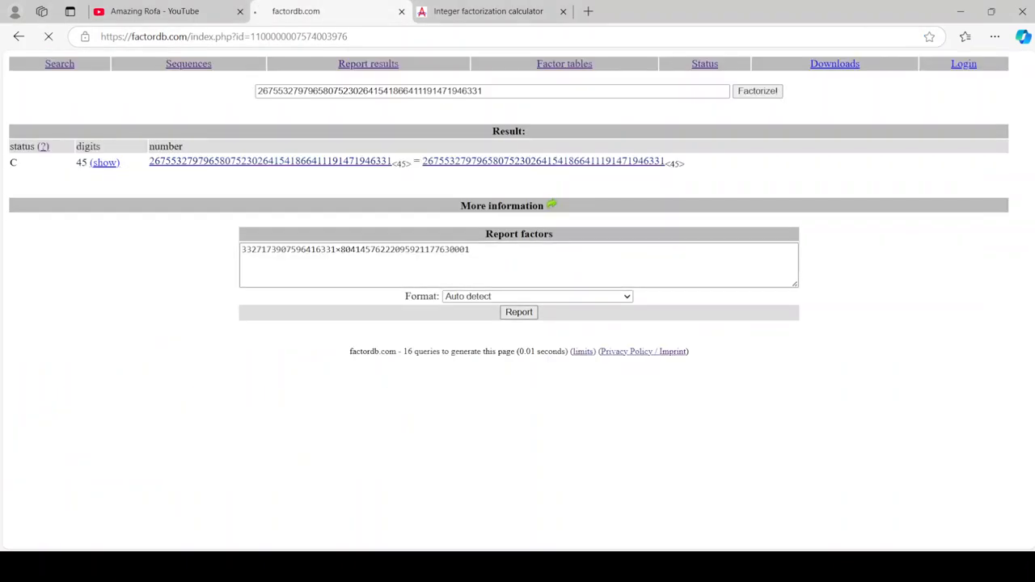
{"action": "left_click", "coordinate": [518, 311]}
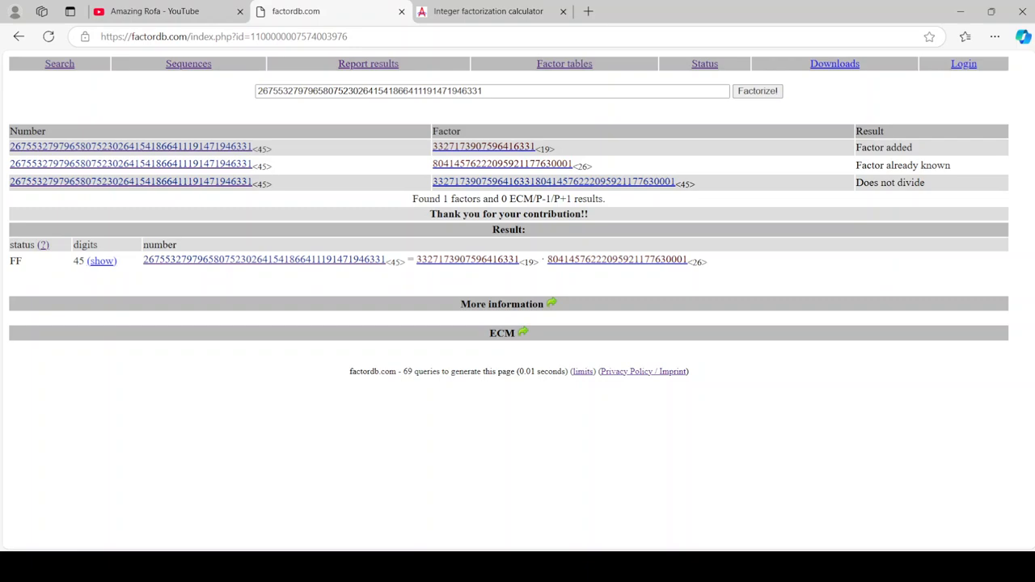
{"action": "left_click", "coordinate": [488, 11]}
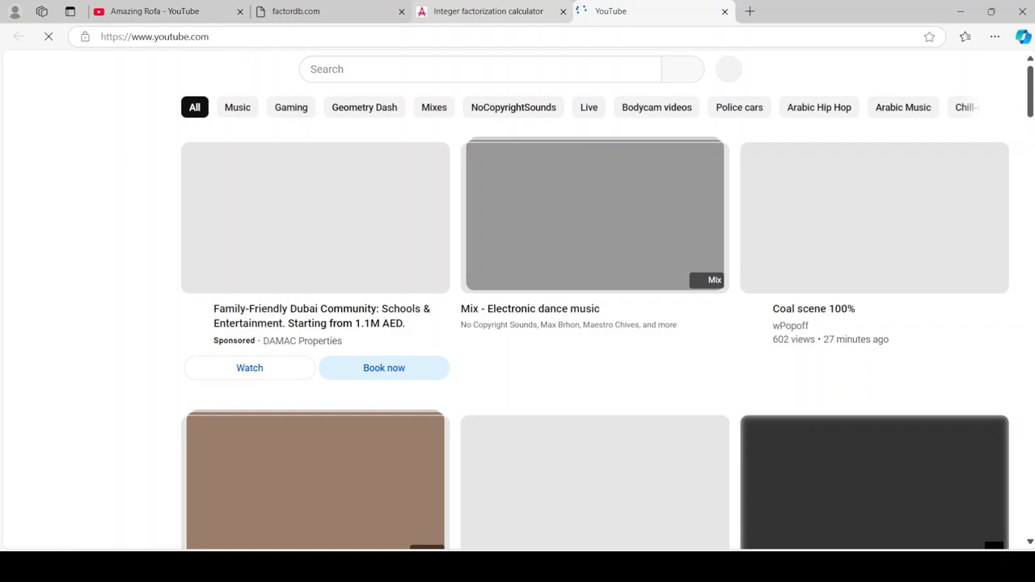
Step: Switch back to the Alpertron tab showing the 45-digit number's two prime factors
{"action": "left_click", "coordinate": [488, 11]}
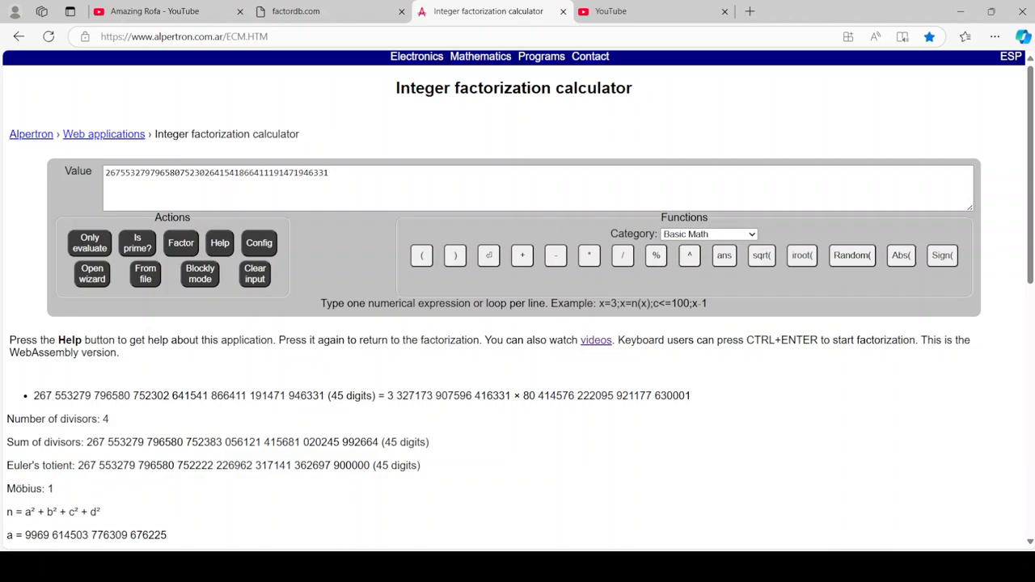
Step: Open the 54-digit composite ending 197341 and find its two factors in Alpertron
{"action": "left_click", "coordinate": [316, 11]}
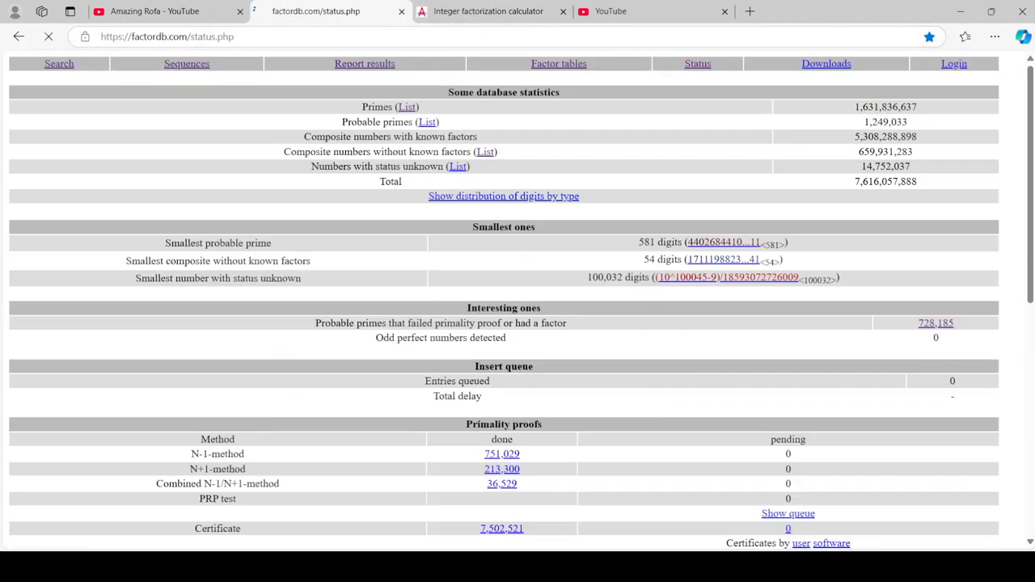
{"action": "left_click", "coordinate": [722, 259]}
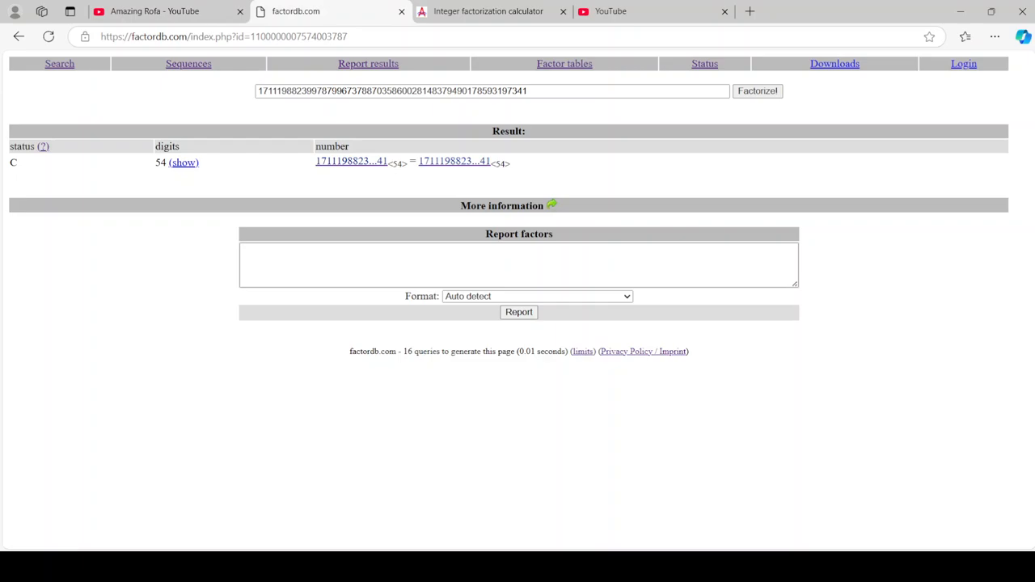
{"action": "left_click", "coordinate": [487, 11]}
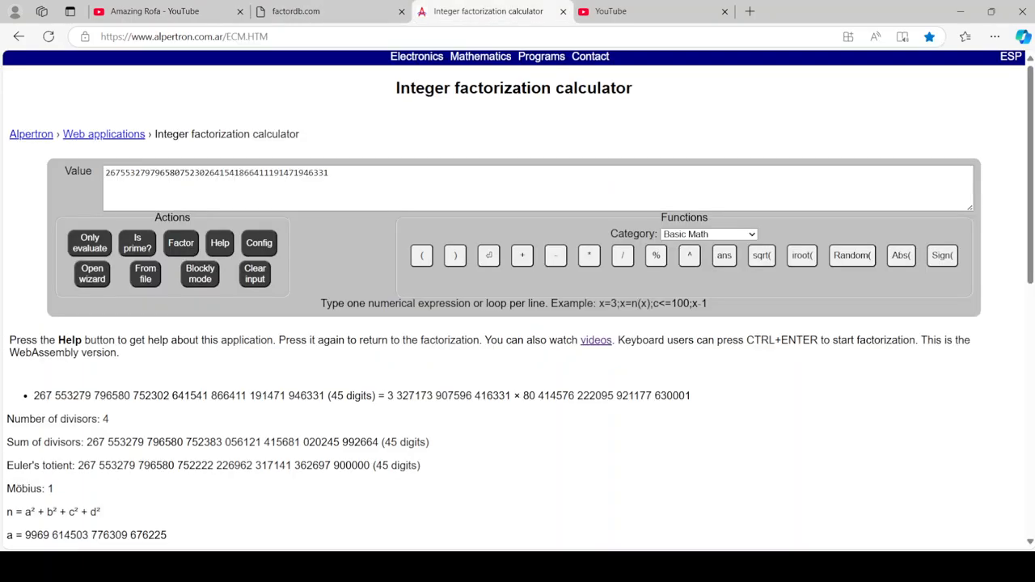
{"action": "left_click", "coordinate": [181, 243]}
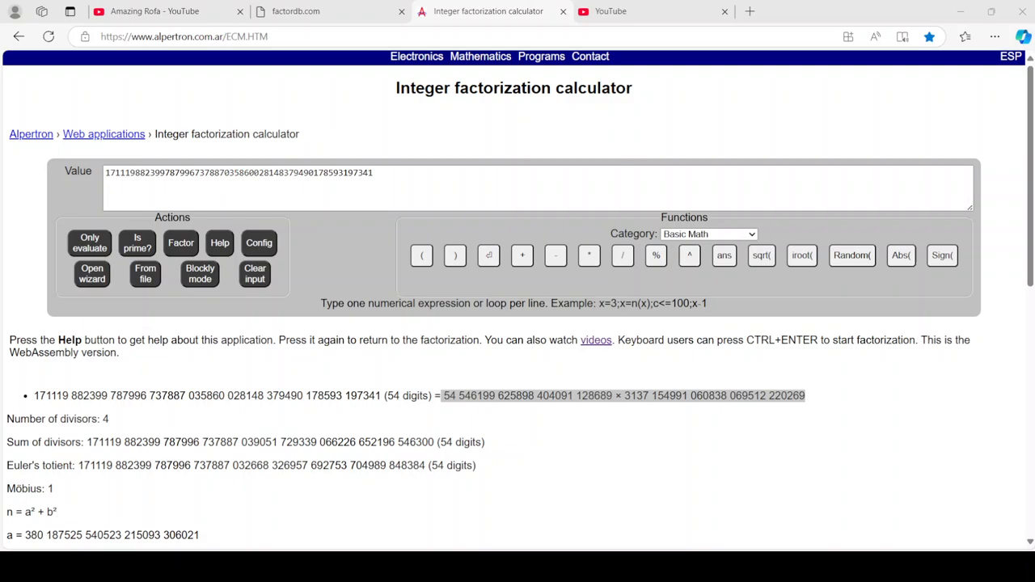
{"action": "left_click", "coordinate": [323, 11]}
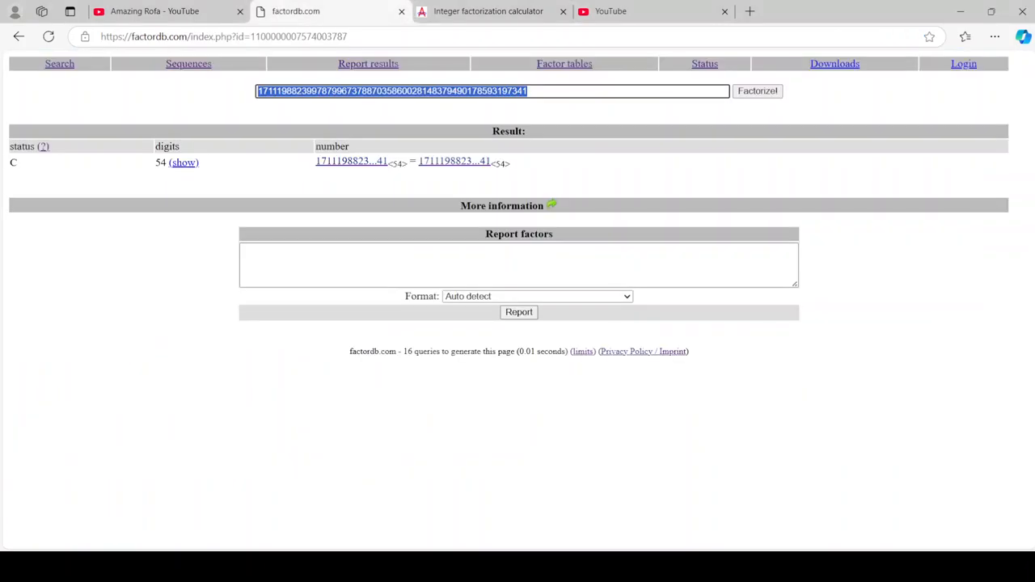
Step: Report the 26- and 28-digit factors of the composite ending 197341, then return to Status
{"action": "left_click", "coordinate": [518, 264]}
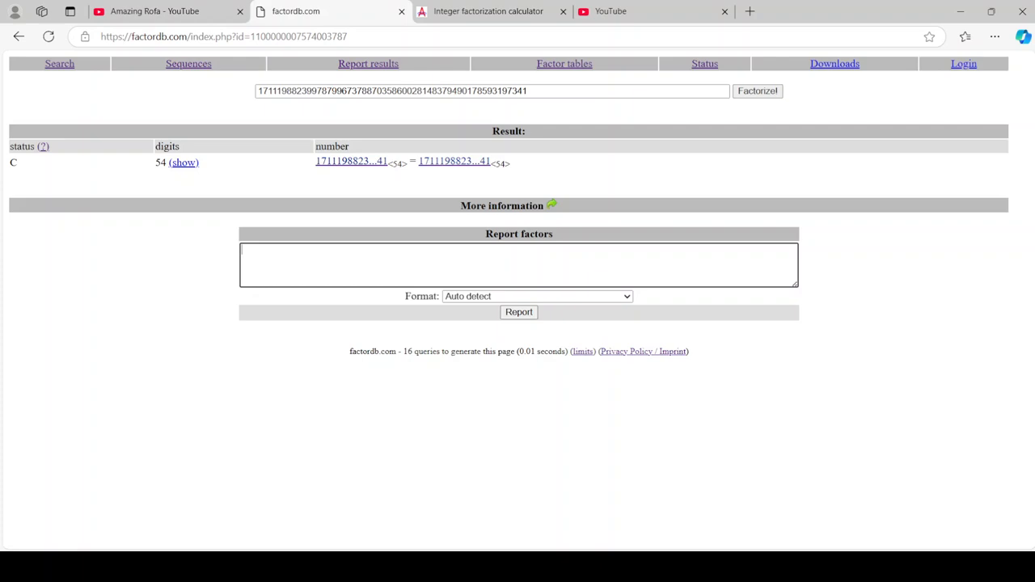
{"action": "left_click", "coordinate": [518, 313]}
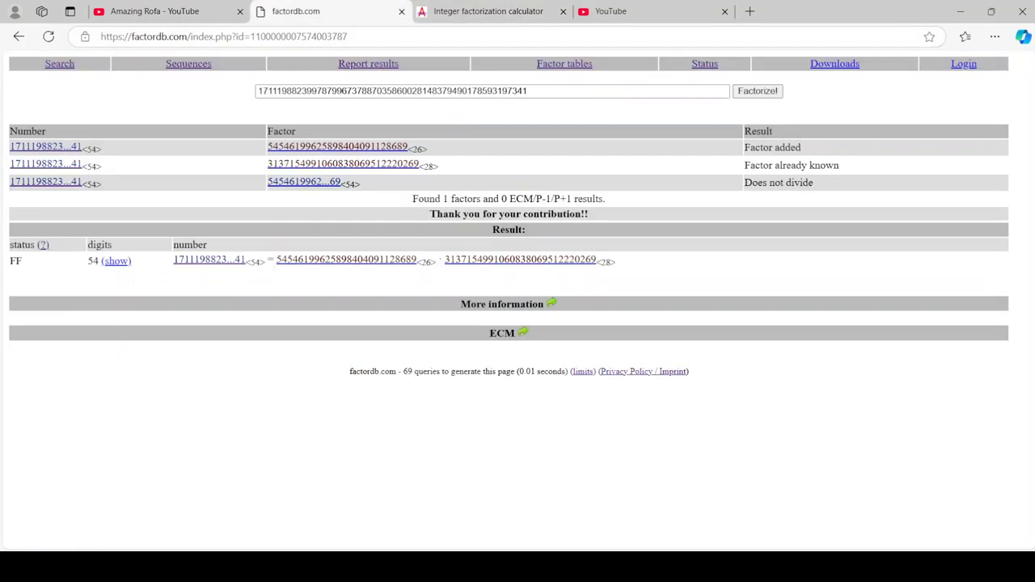
{"action": "left_click", "coordinate": [697, 63]}
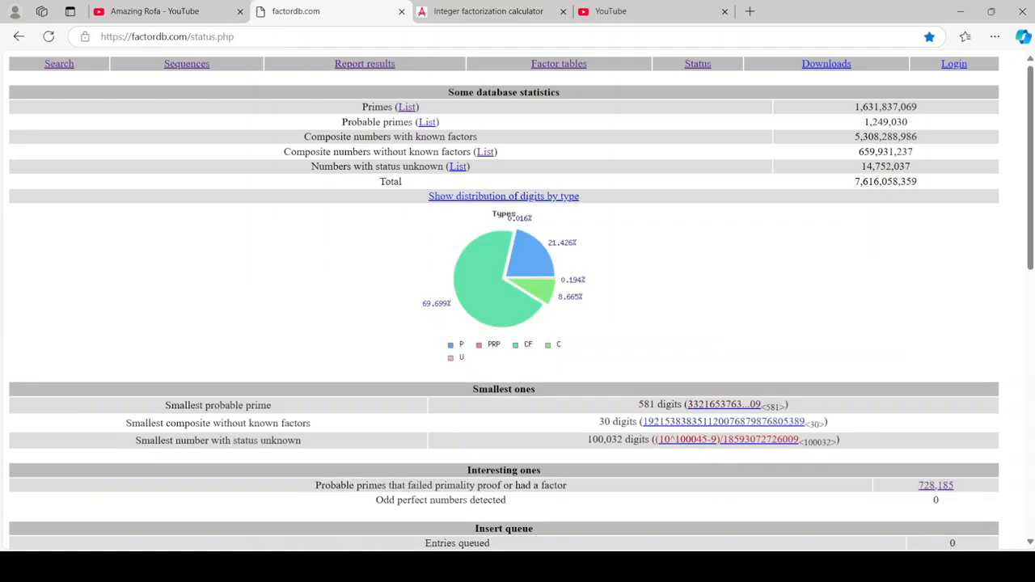
Step: Refresh the status statistics and check the smallest composite, finding it already fully factored
{"action": "scroll", "scroll_direction": "down", "scroll_amount": 3}
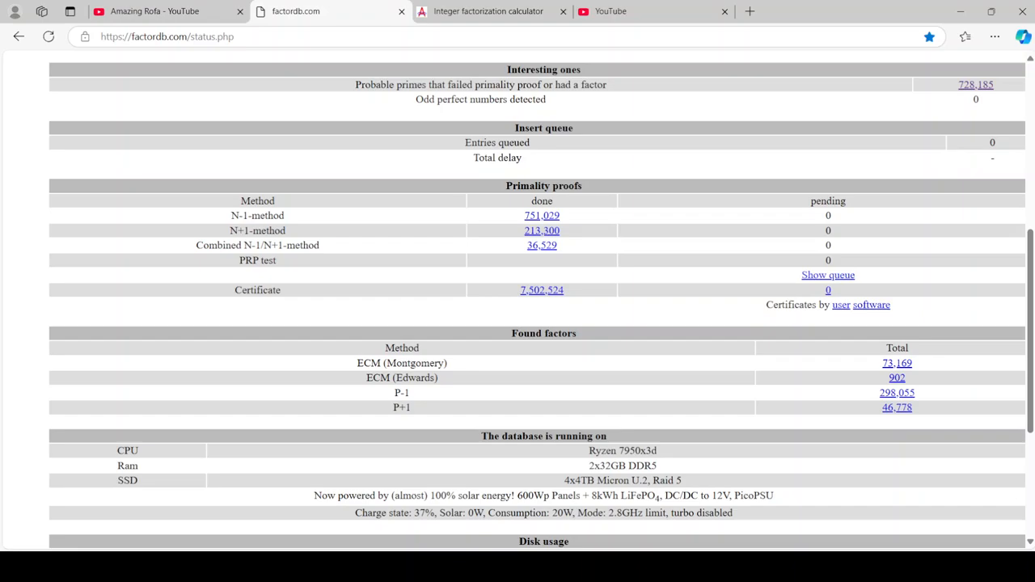
{"action": "scroll", "scroll_direction": "down", "scroll_amount": 3}
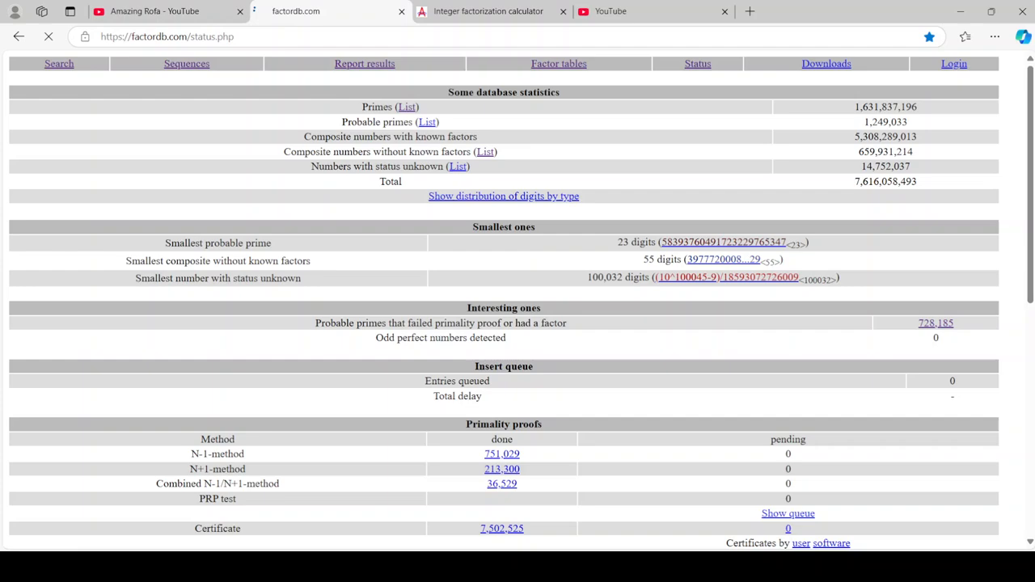
{"action": "left_click", "coordinate": [503, 196]}
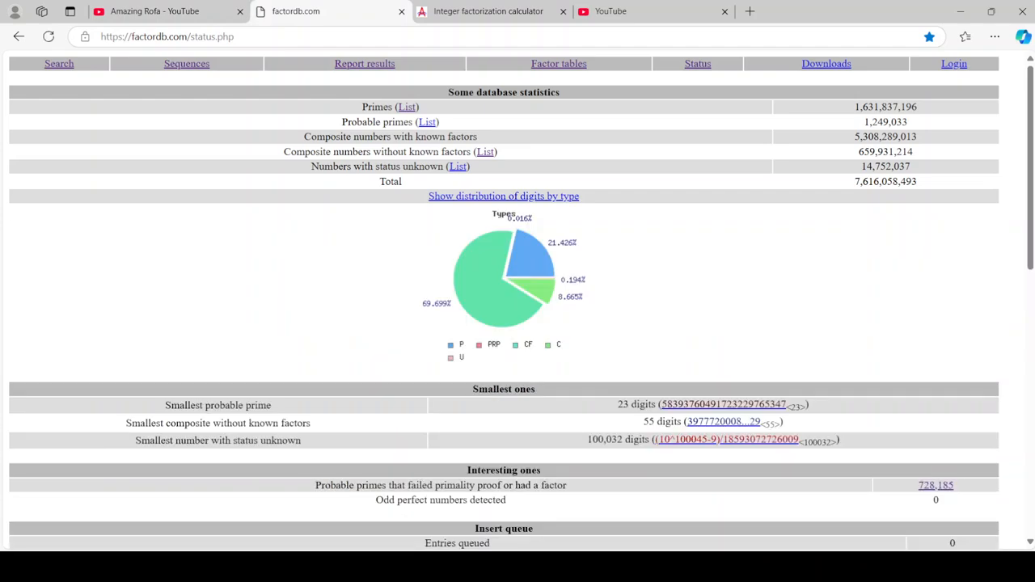
{"action": "left_click", "coordinate": [719, 420]}
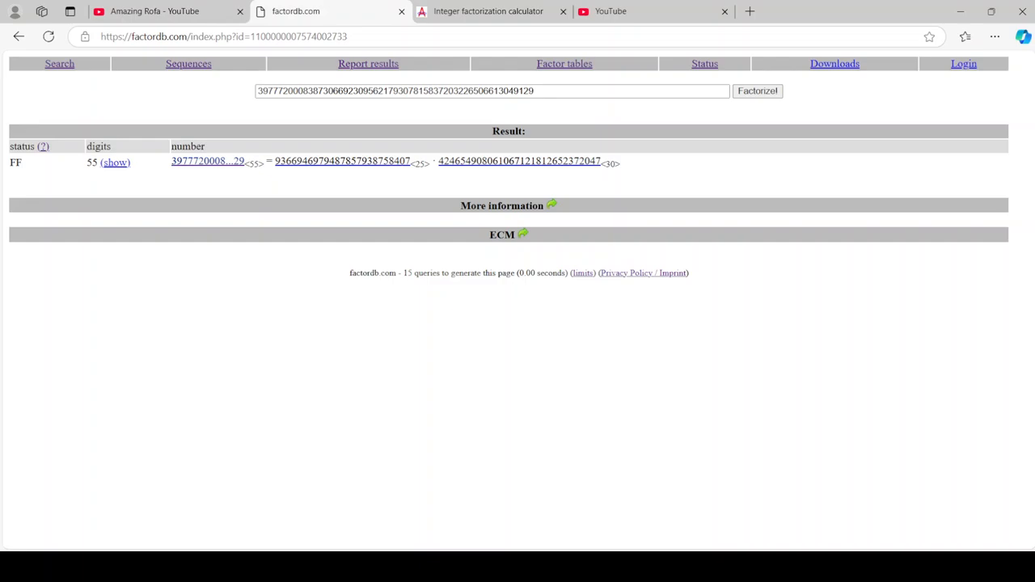
{"action": "left_click", "coordinate": [704, 63]}
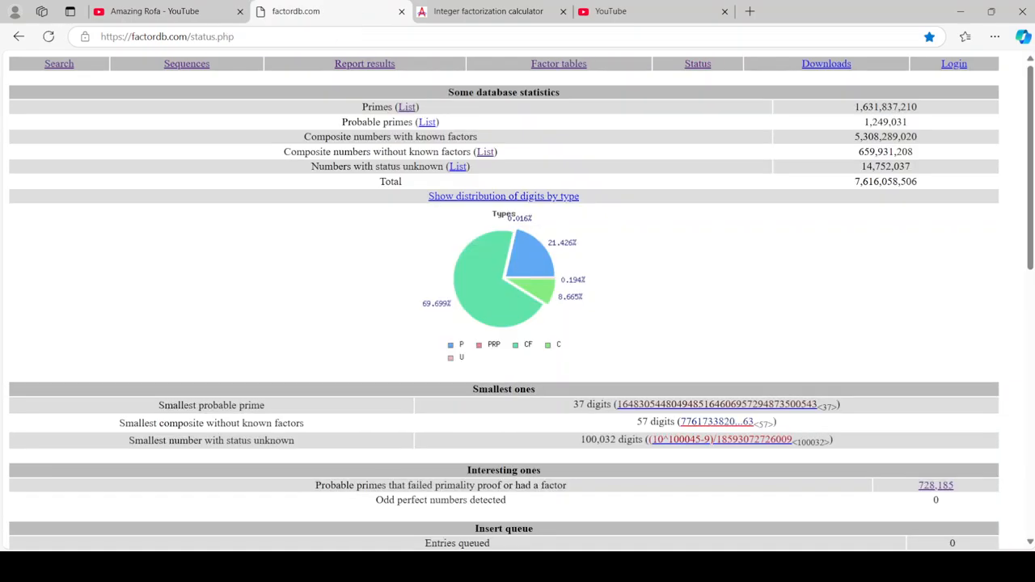
Step: Keep opening the smallest composites until the 58-digit composite ending 195949 appears
{"action": "left_click", "coordinate": [717, 421]}
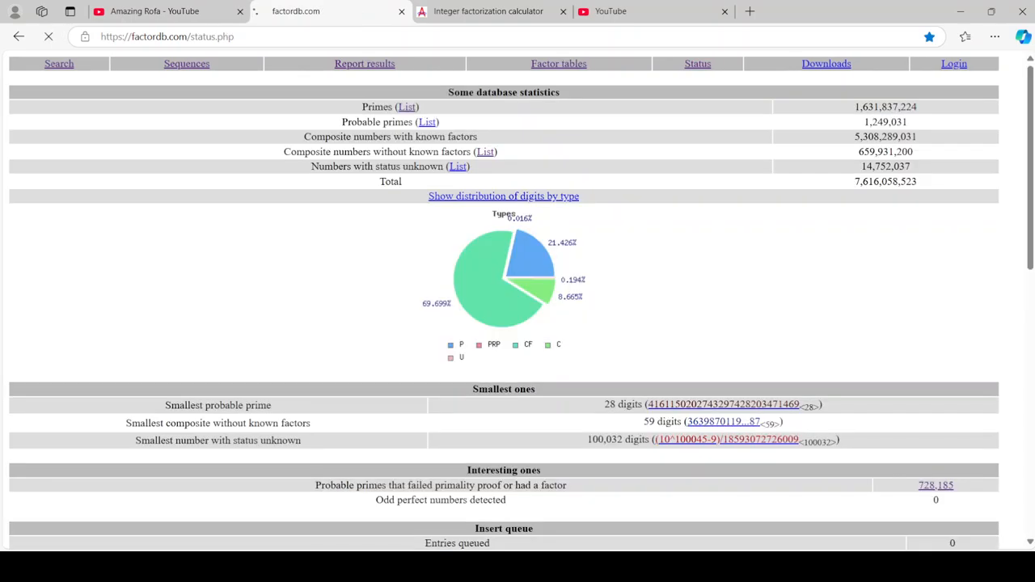
{"action": "left_click", "coordinate": [722, 421]}
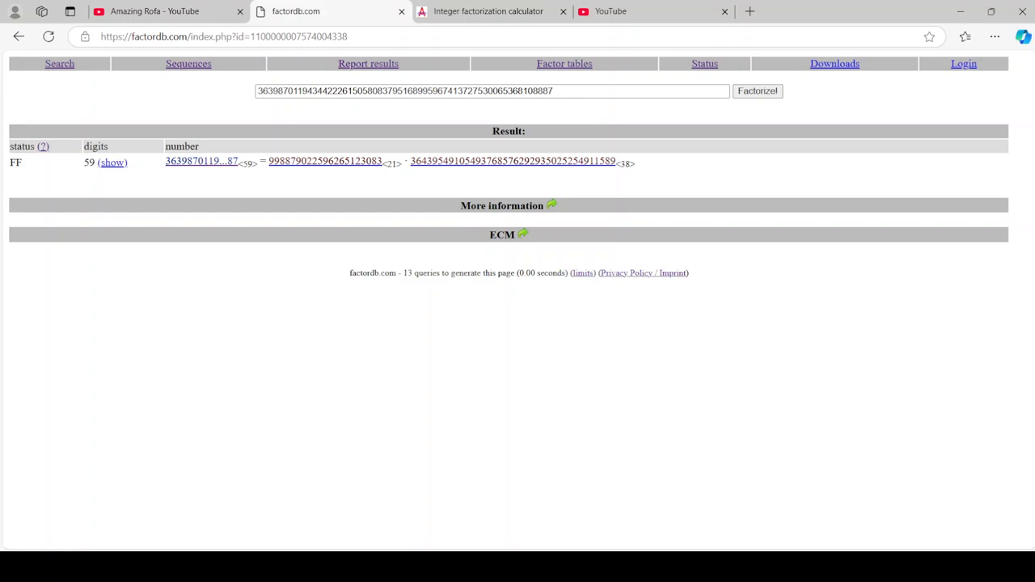
{"action": "left_click", "coordinate": [697, 63]}
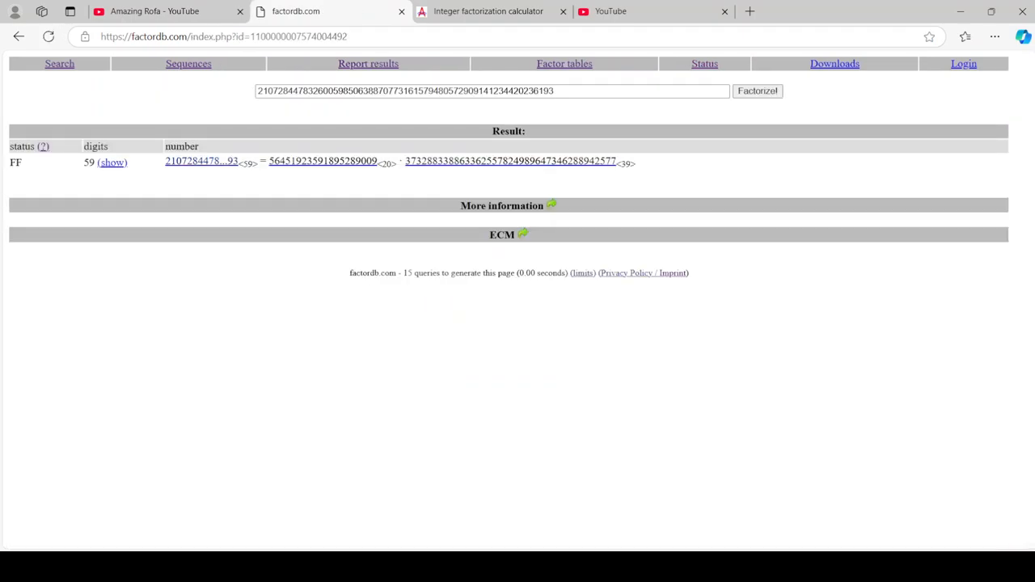
{"action": "left_click", "coordinate": [697, 63]}
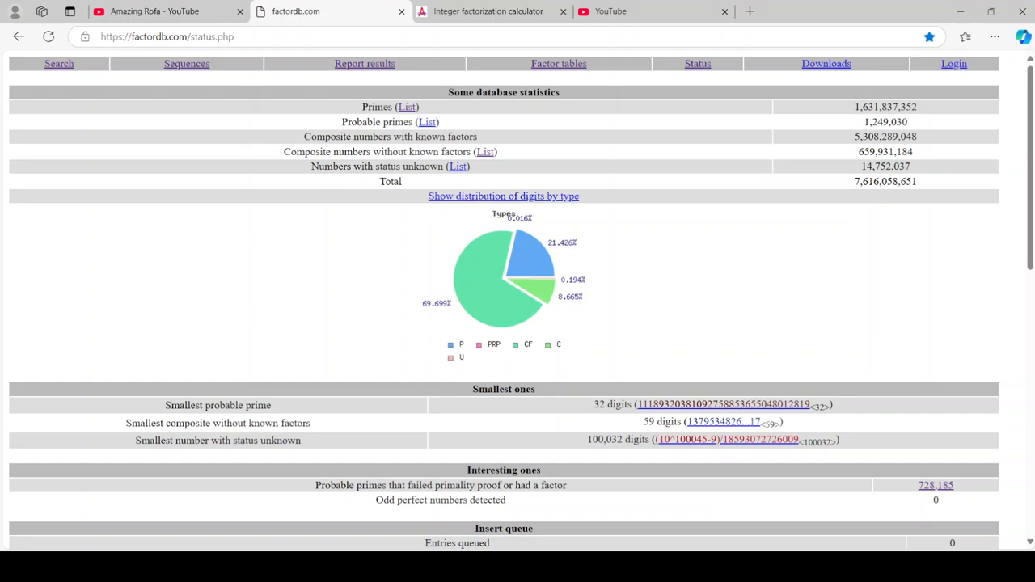
{"action": "left_click", "coordinate": [722, 421]}
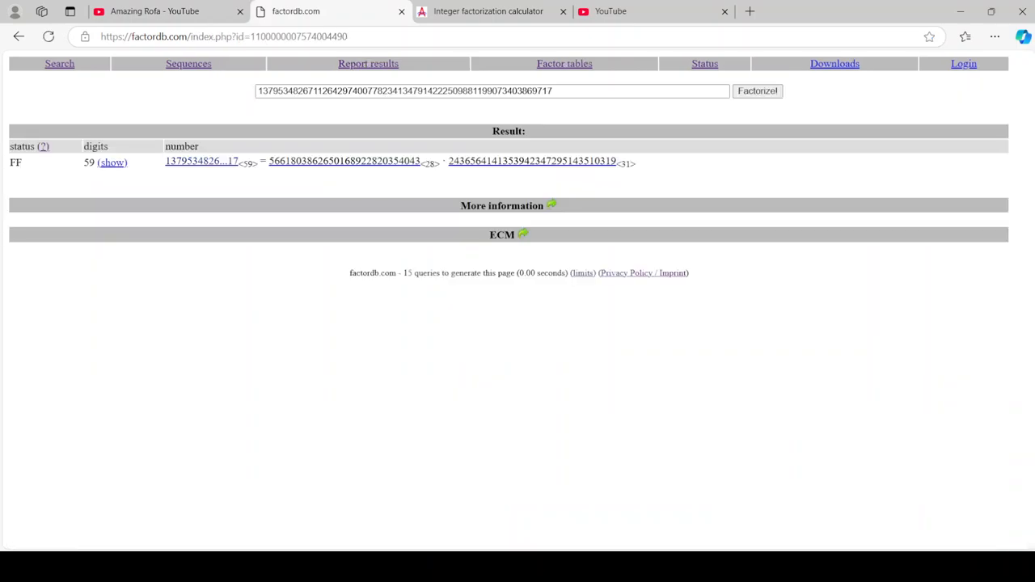
{"action": "left_click", "coordinate": [697, 63]}
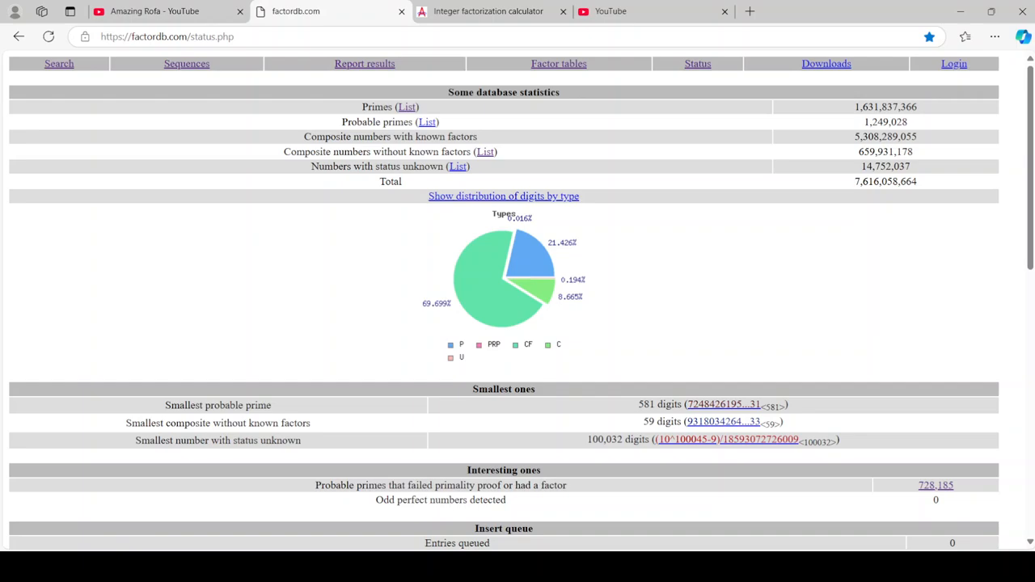
{"action": "left_click", "coordinate": [722, 421]}
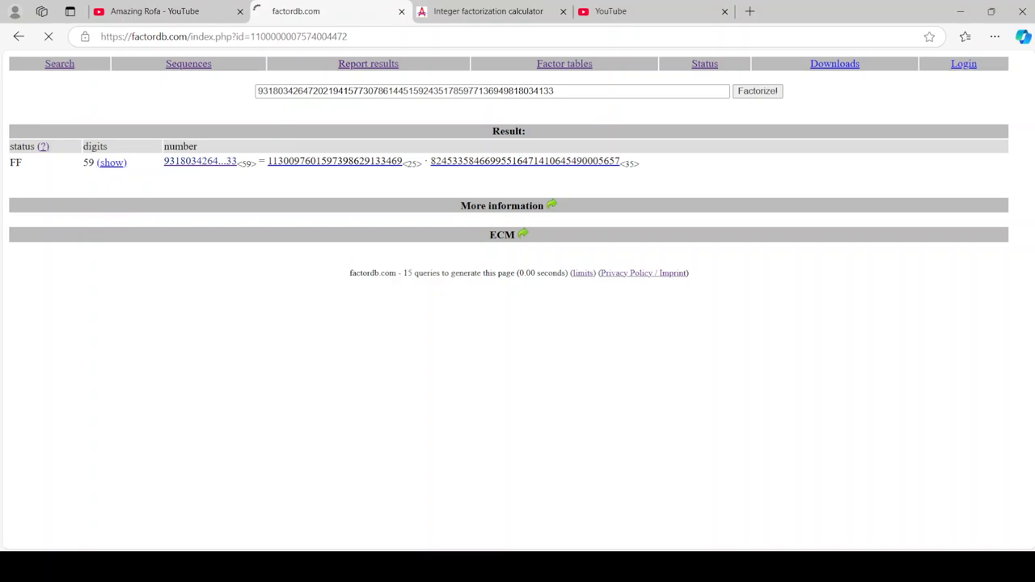
{"action": "left_click", "coordinate": [704, 63]}
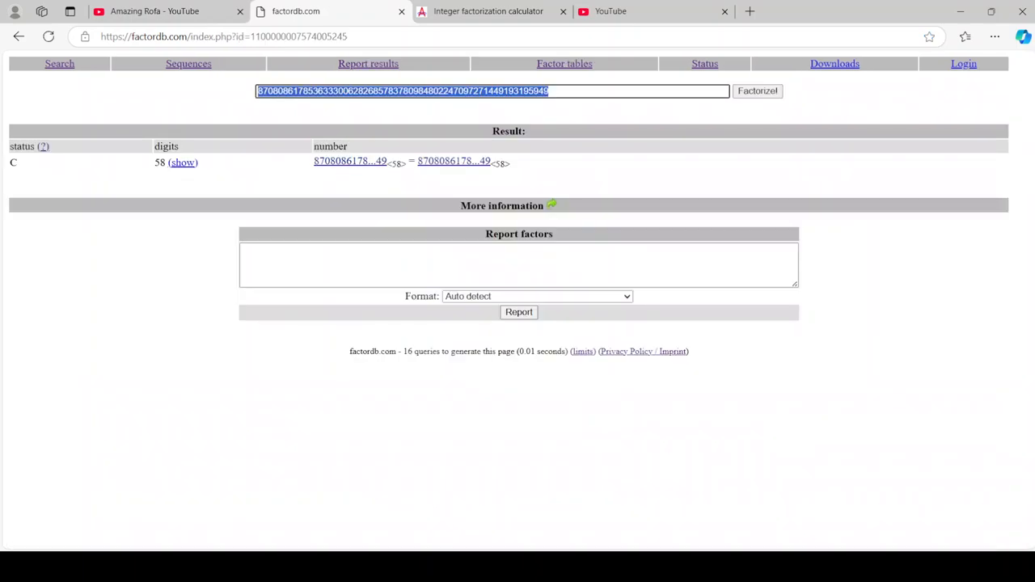
Step: Factor the 58-digit composite ending 195949 in Alpertron and report its 26- and 33-digit factors to FactorDB
{"action": "left_click", "coordinate": [487, 10]}
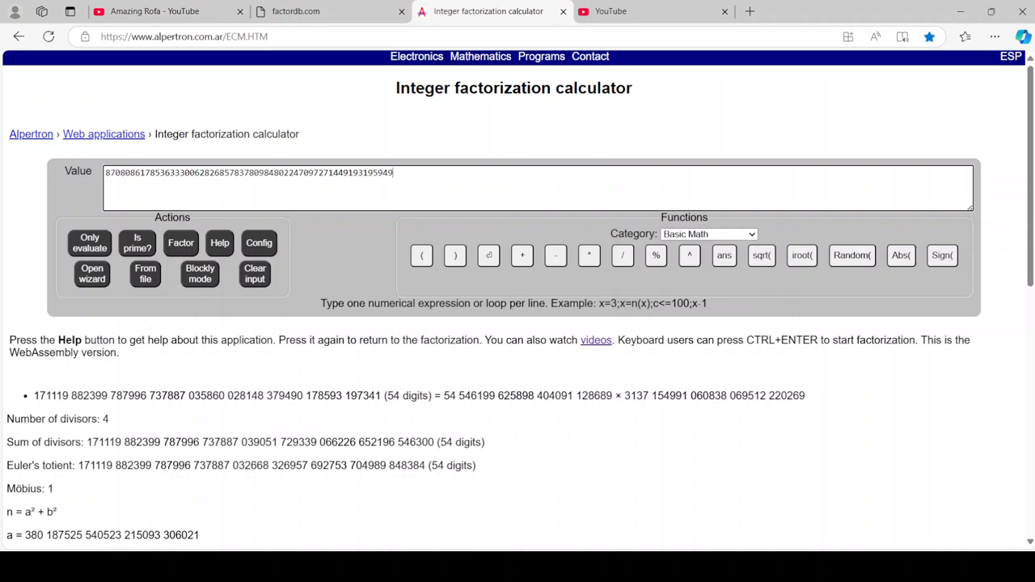
{"action": "left_click", "coordinate": [180, 243]}
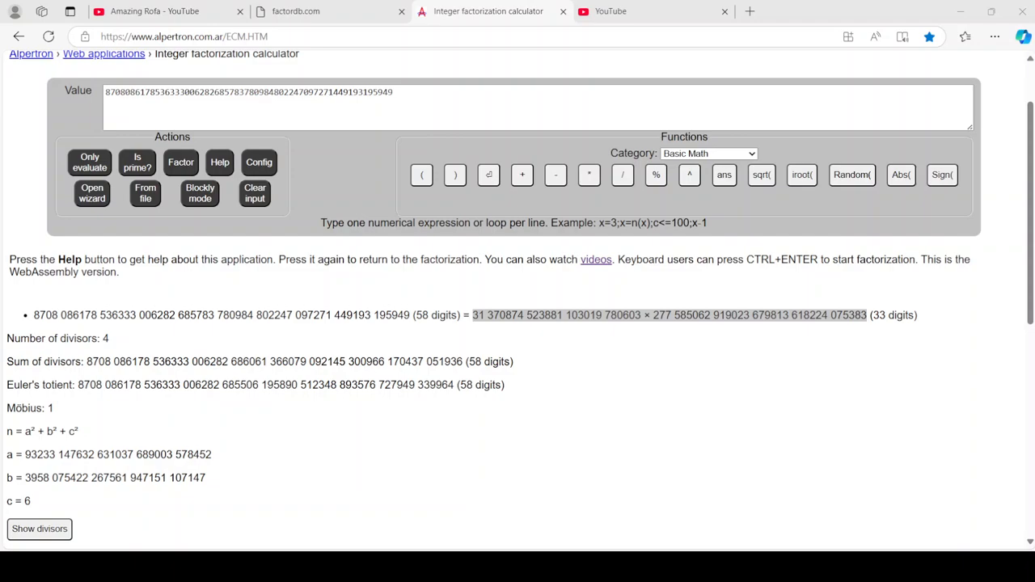
{"action": "left_click", "coordinate": [323, 11]}
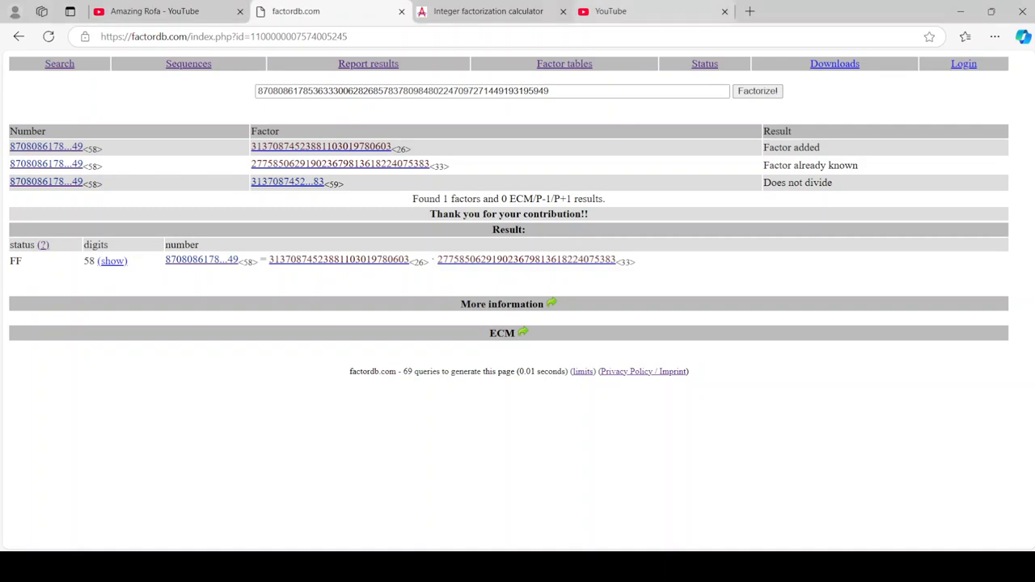
{"action": "left_click", "coordinate": [153, 11]}
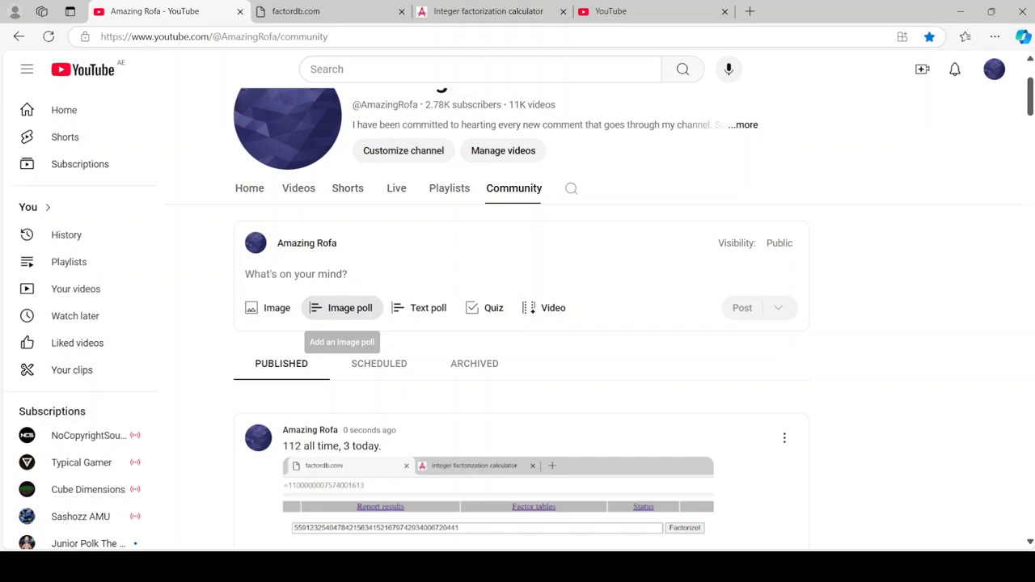
Step: Start a text community post instead of an image poll, with the image upload area open
{"action": "left_click", "coordinate": [350, 308]}
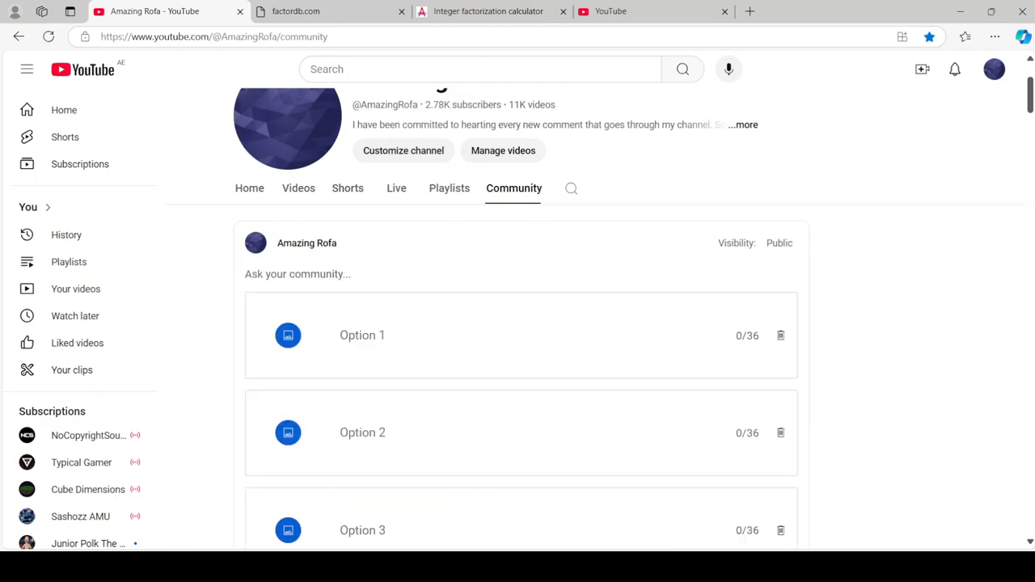
{"action": "scroll", "scroll_direction": "down", "scroll_amount": 3}
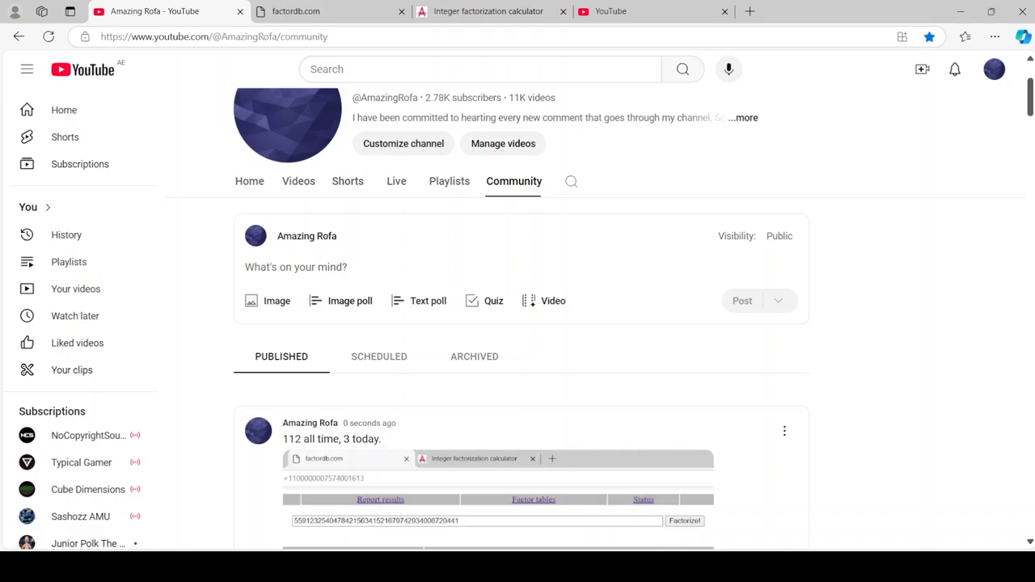
{"action": "left_click", "coordinate": [295, 267]}
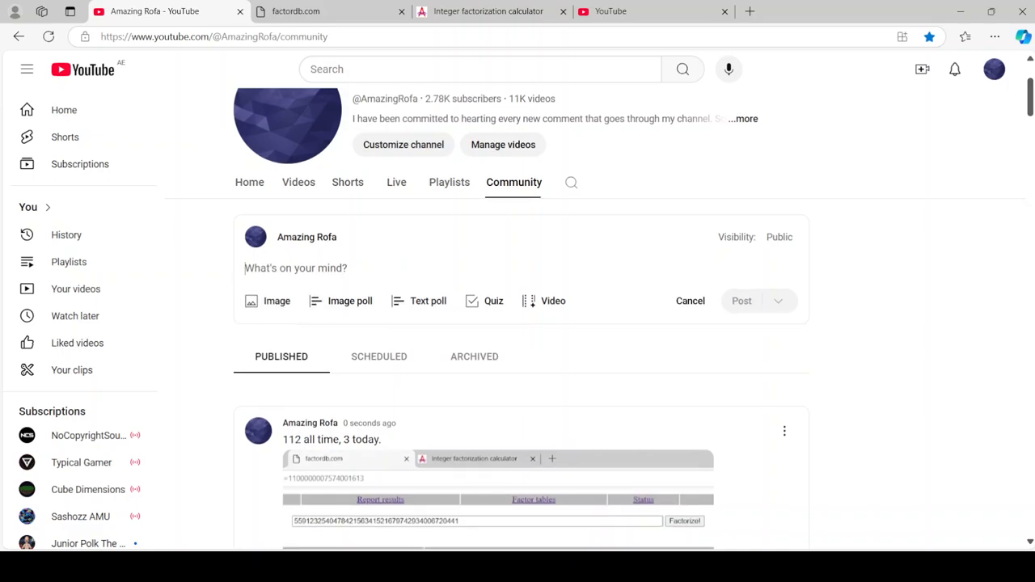
{"action": "mouse_move", "coordinate": [427, 301]}
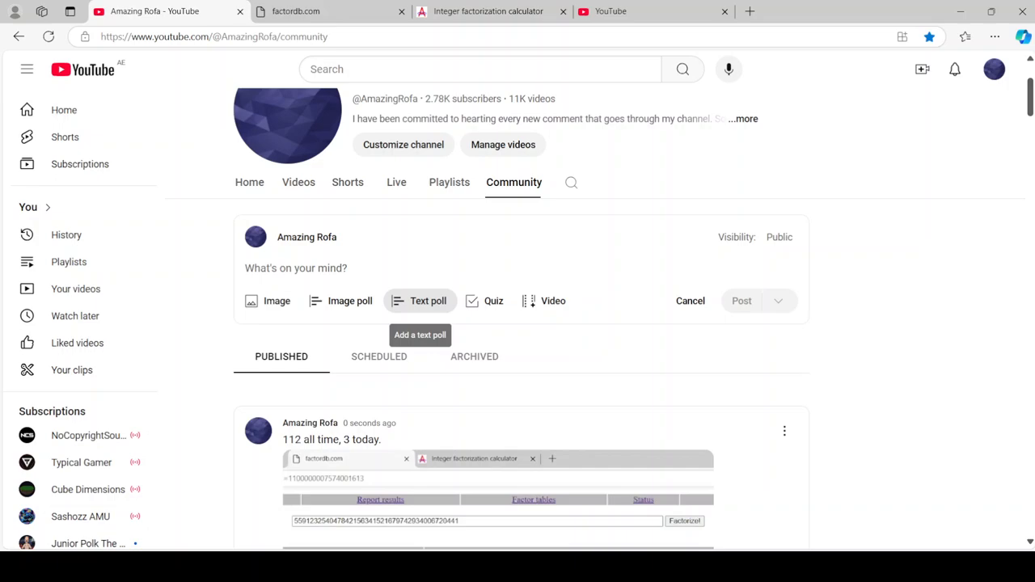
{"action": "left_click", "coordinate": [276, 301]}
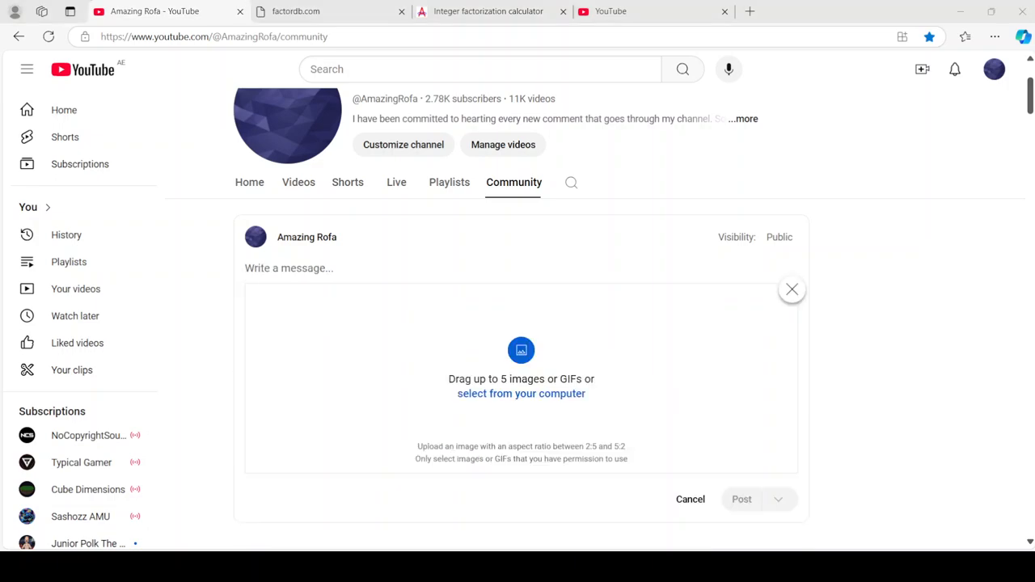